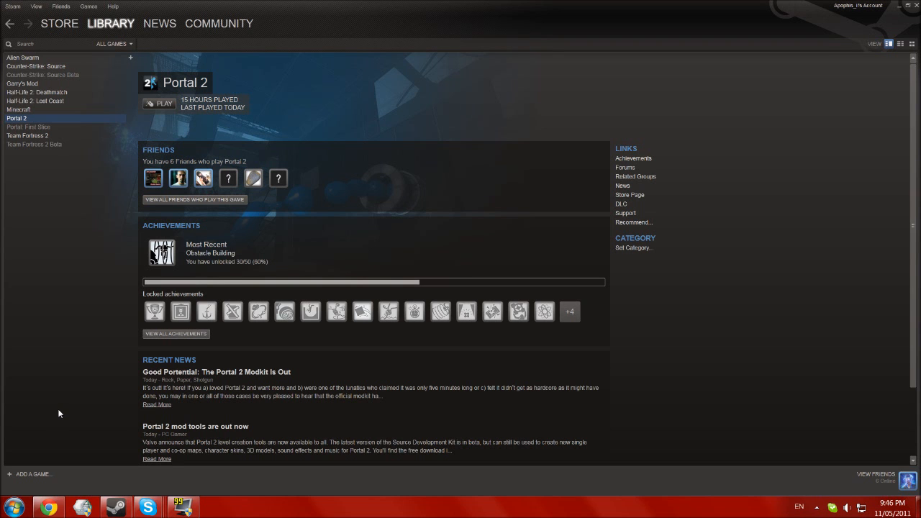
pyautogui.moveTo(91, 410)
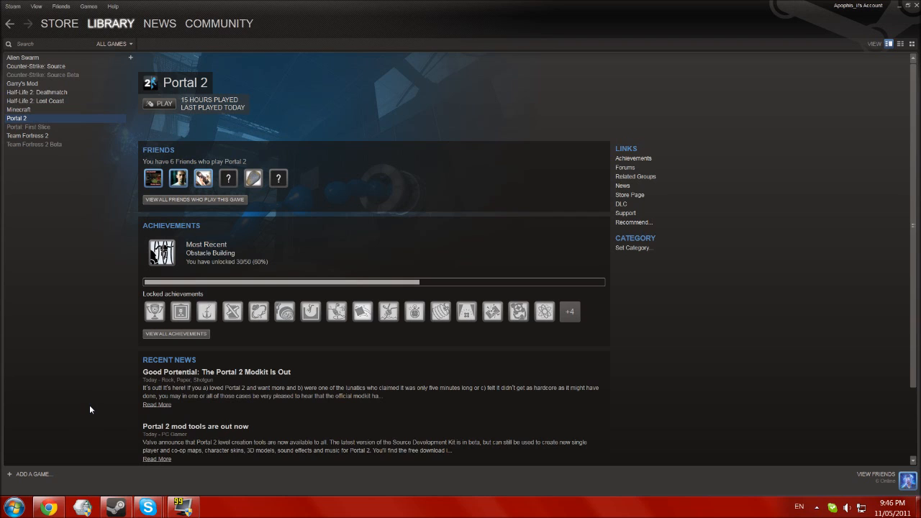
pyautogui.moveTo(46, 351)
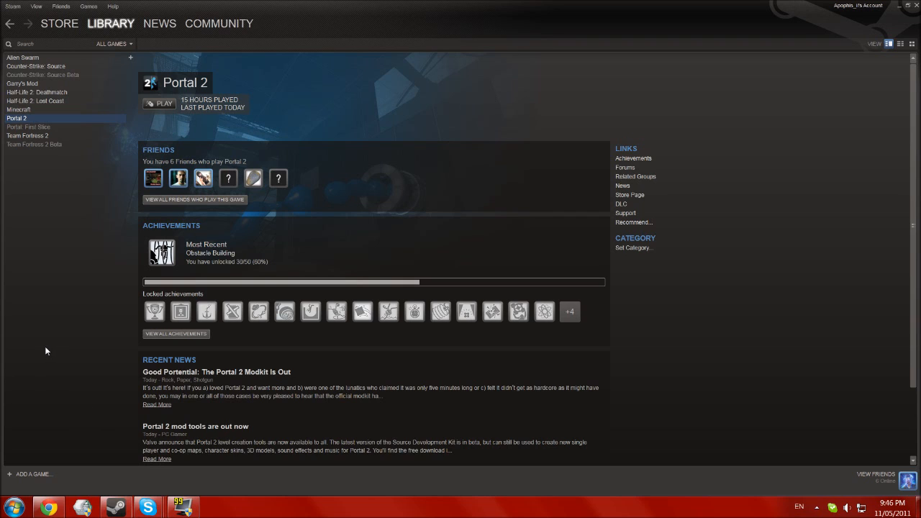
pyautogui.moveTo(118, 43)
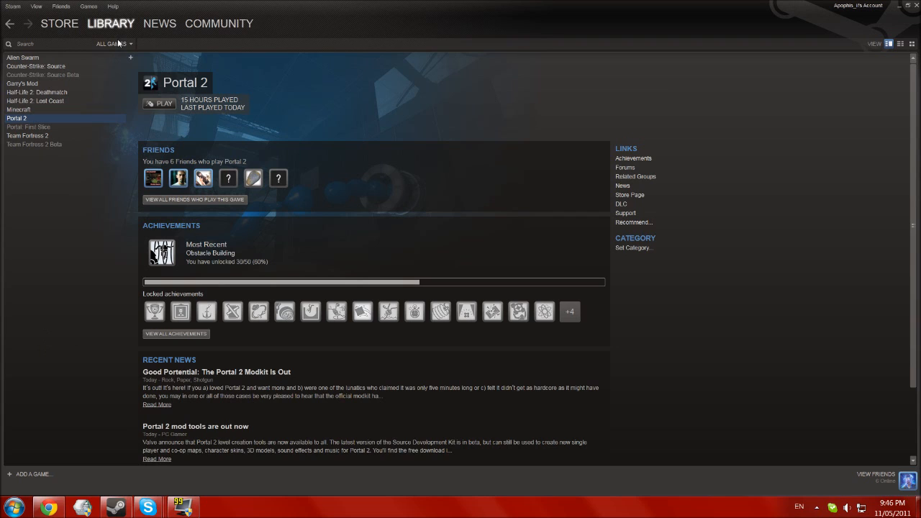
# - Show Steam's list of library category filters above the game list
pyautogui.click(113, 43)
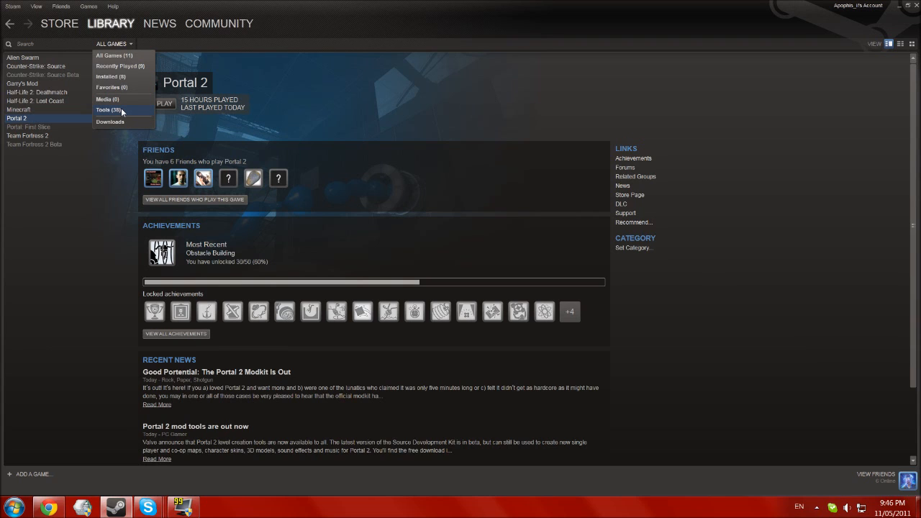
# - Filter the library to Tools and launch the Portal 2 Authoring Tools launcher
pyautogui.click(108, 109)
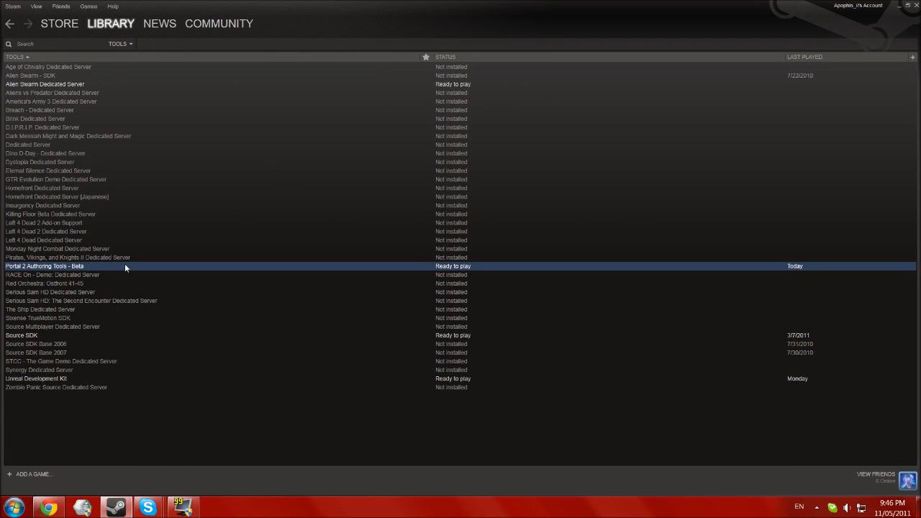
pyautogui.moveTo(130, 43)
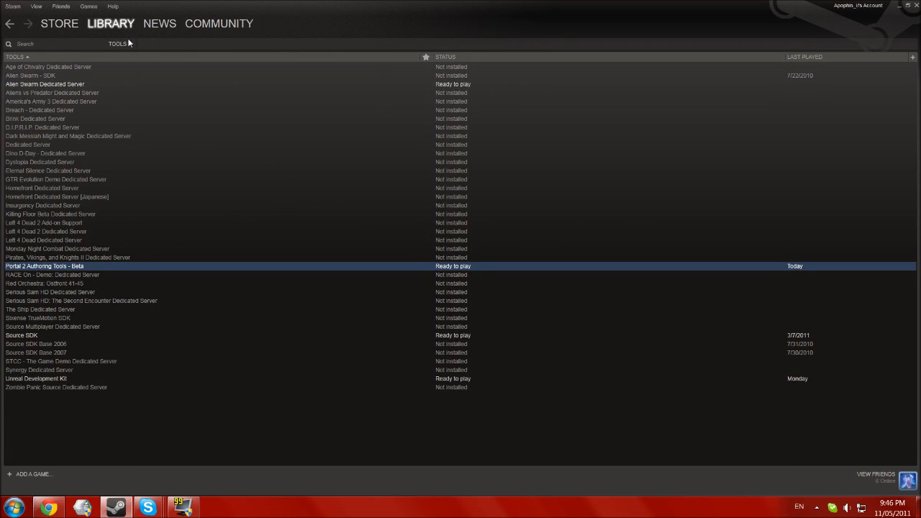
pyautogui.moveTo(128, 269)
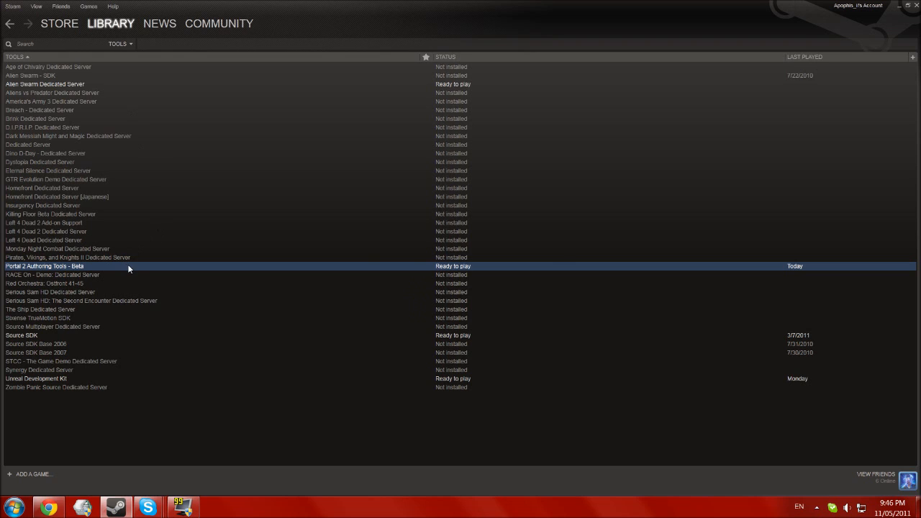
pyautogui.doubleClick(45, 265)
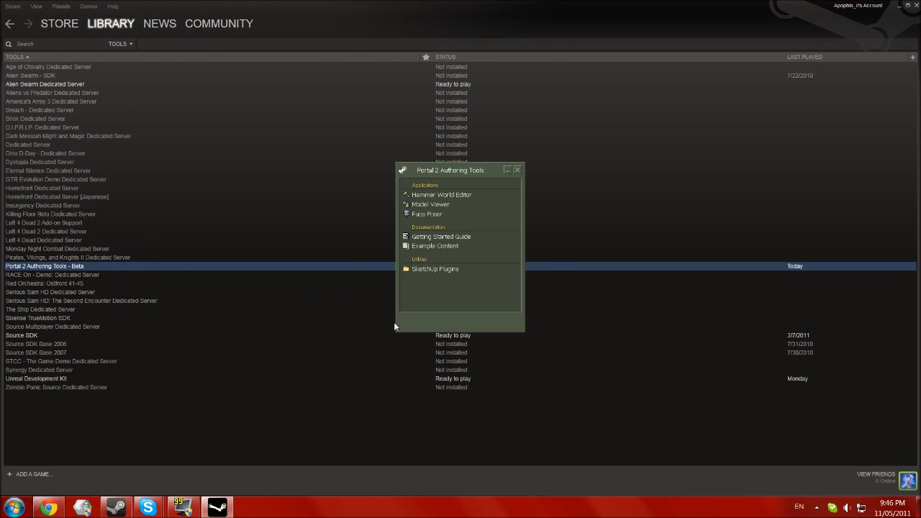
pyautogui.moveTo(440, 194)
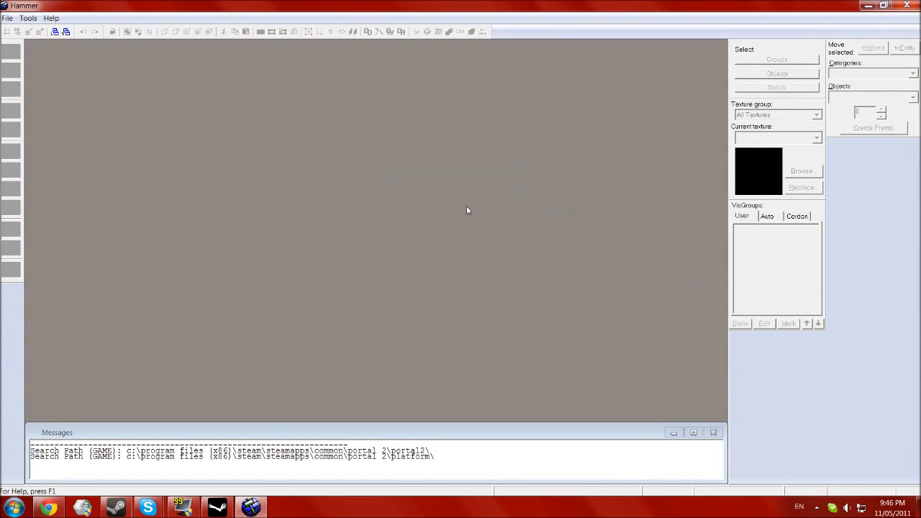
# - Create a new empty map with its four editing viewports
pyautogui.click(29, 17)
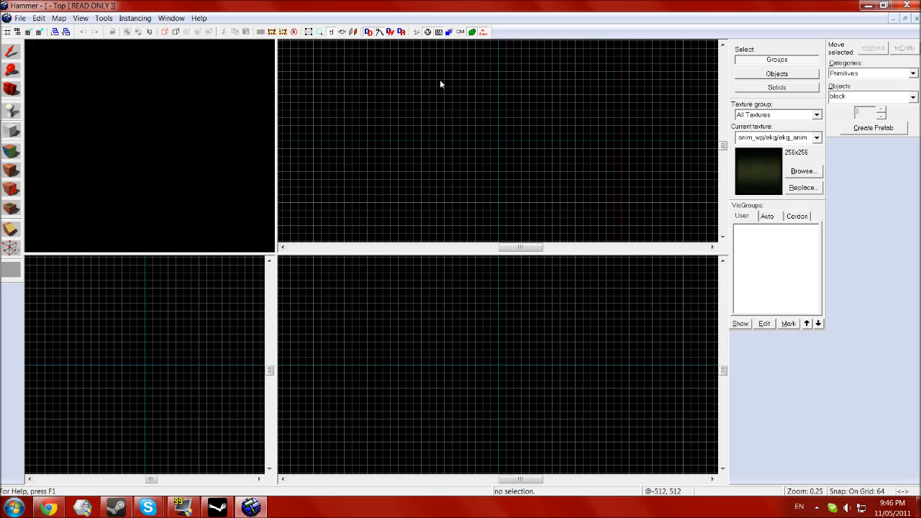
# - Outline a 1024 by 1024 floor block in the Top view
pyautogui.moveTo(440, 84); pyautogui.dragTo(564, 192)
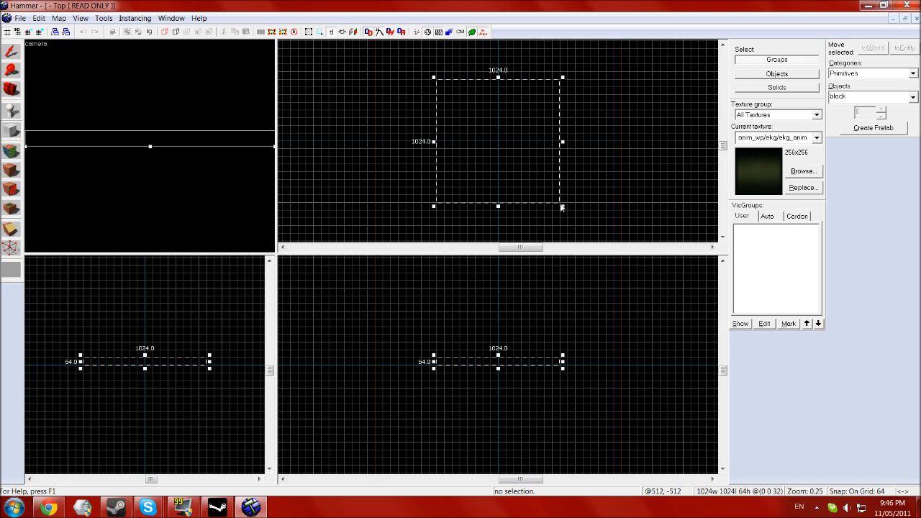
pyautogui.moveTo(475, 138)
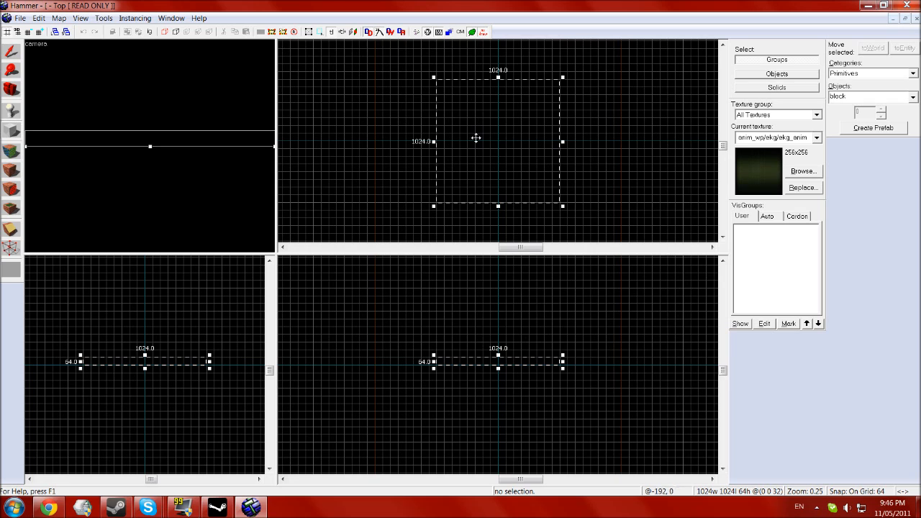
pyautogui.moveTo(466, 136)
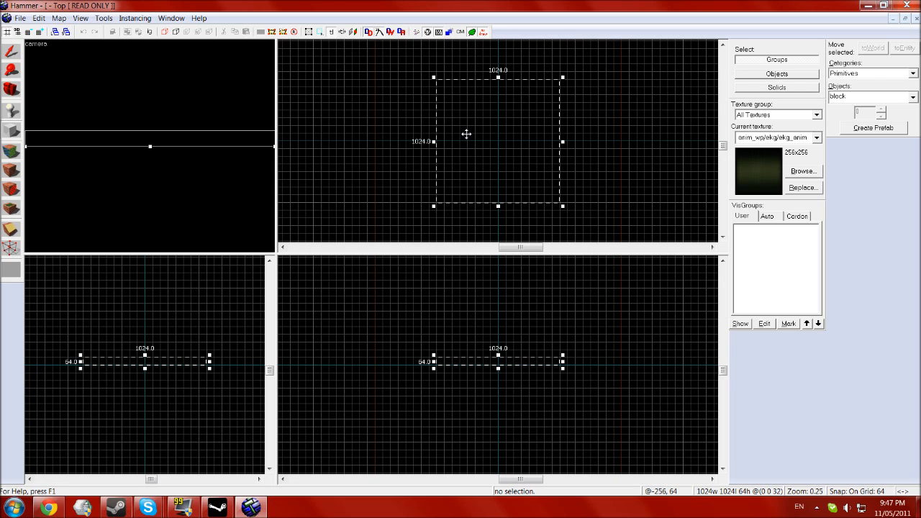
pyautogui.moveTo(474, 148)
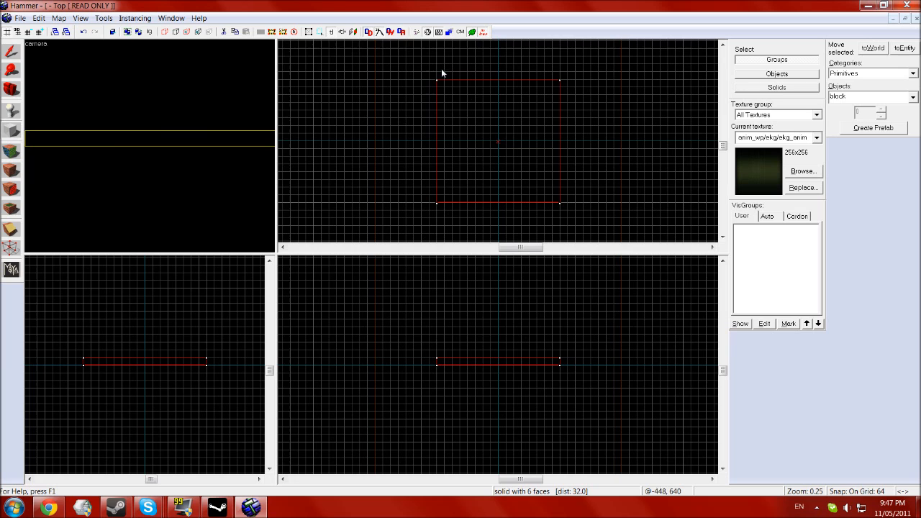
pyautogui.moveTo(431, 75)
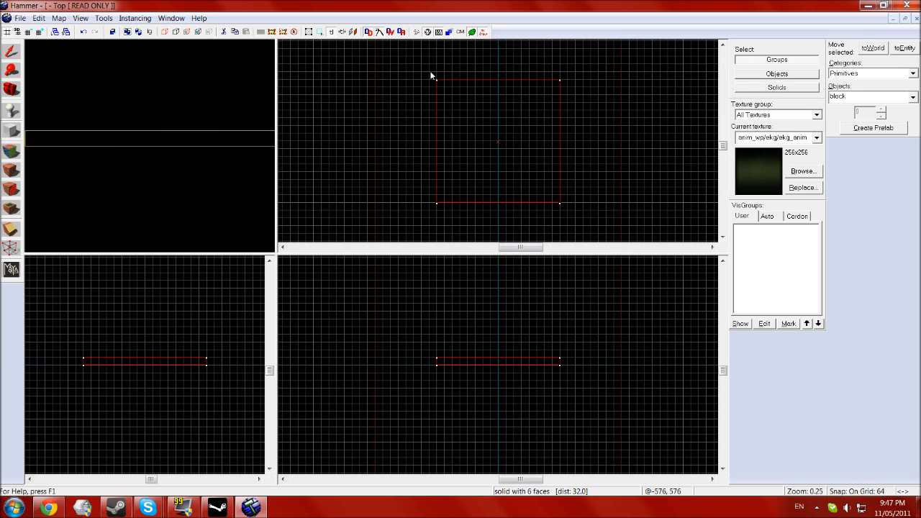
# - Draw a tall thin wall block along one edge of the floor
pyautogui.moveTo(431, 78); pyautogui.dragTo(434, 213)
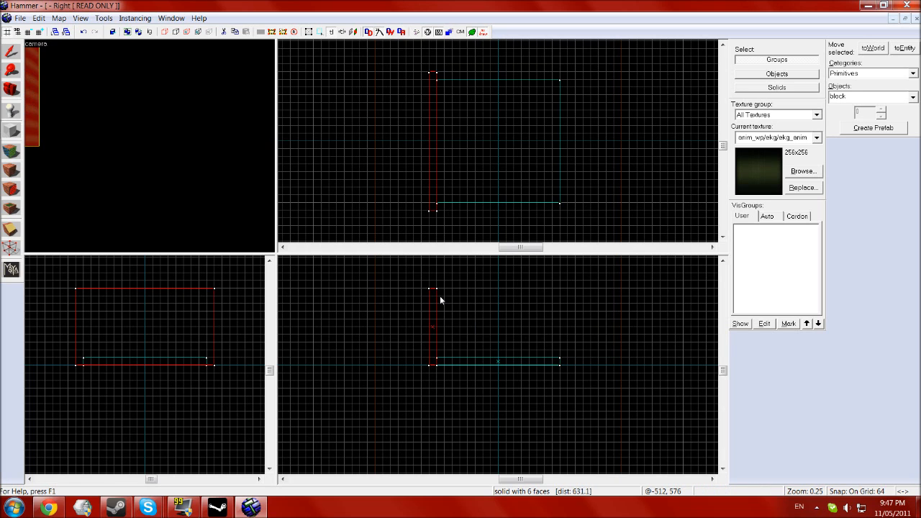
pyautogui.moveTo(431, 330)
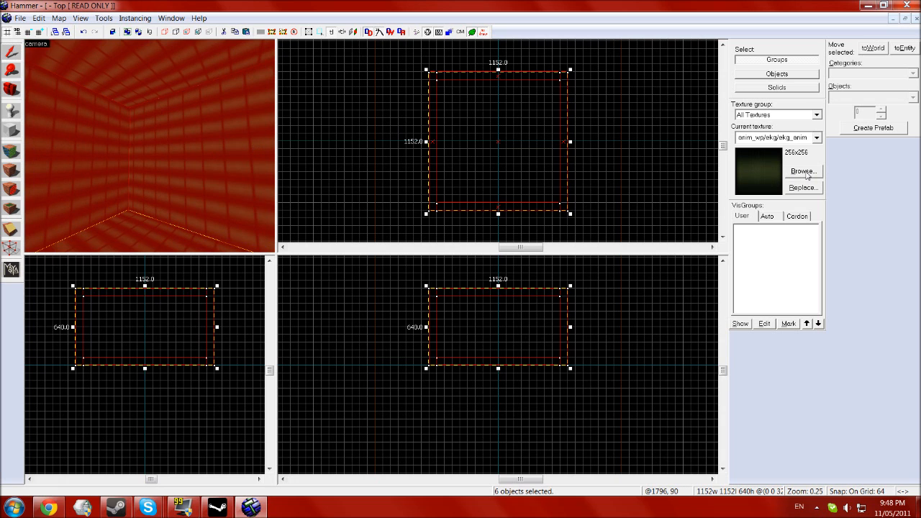
# - Browse textures filtered by 'wall' with 128x128 thumbnails to find the white wall tile
pyautogui.click(801, 171)
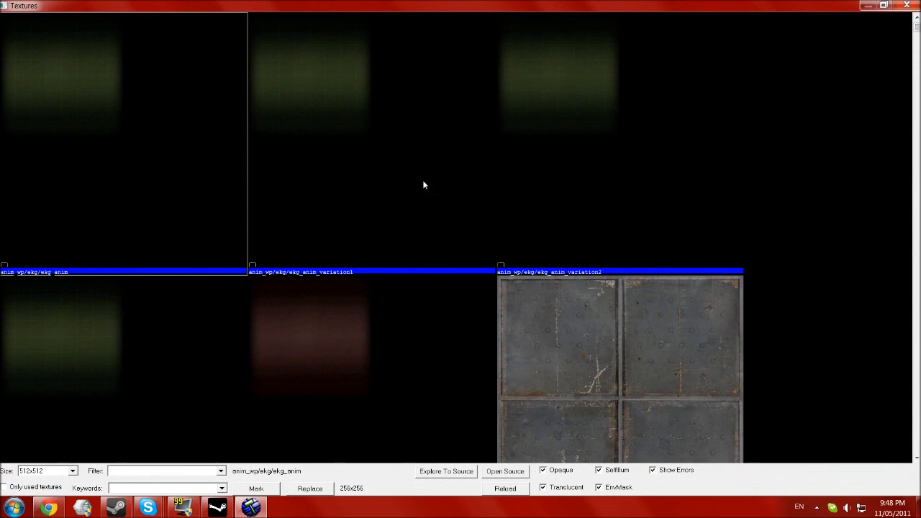
pyautogui.moveTo(233, 322)
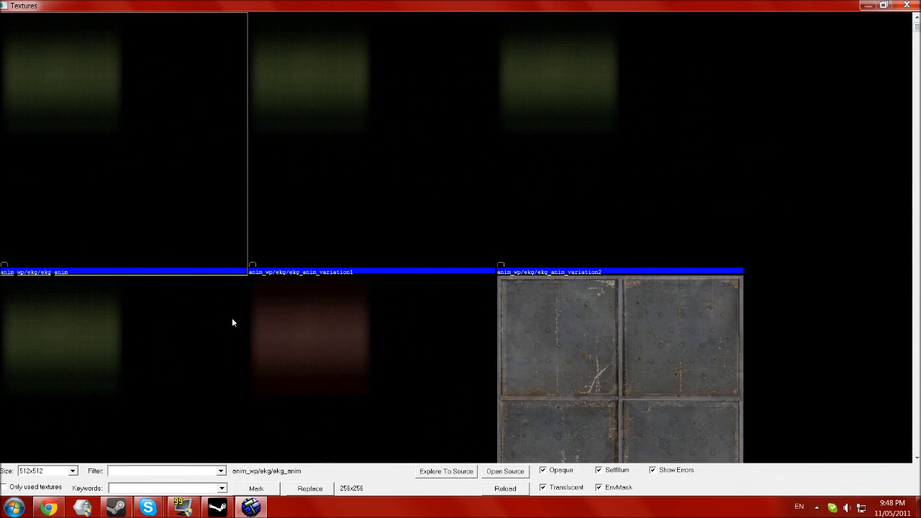
pyautogui.write('wall')
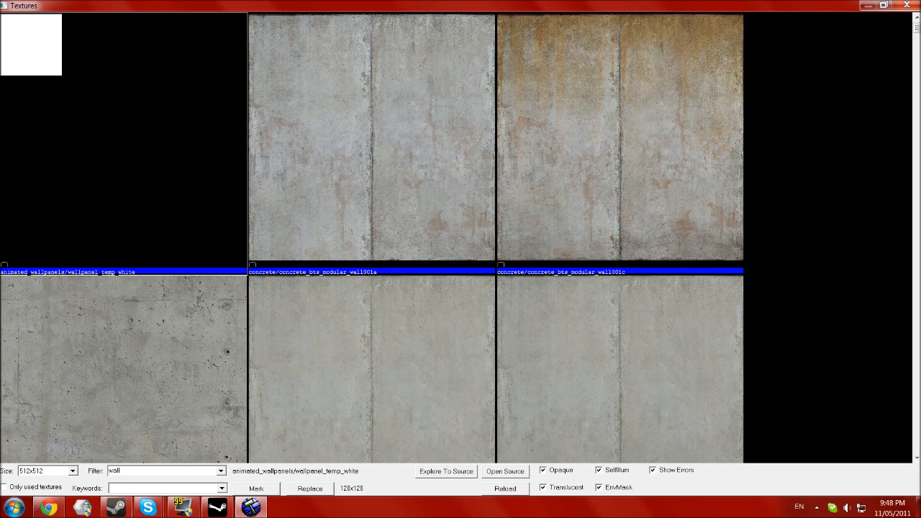
pyautogui.click(72, 470)
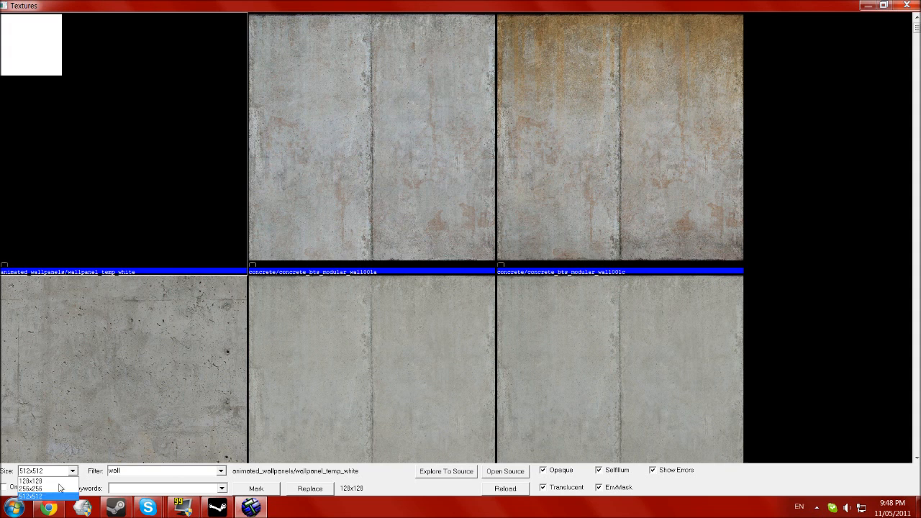
pyautogui.click(30, 495)
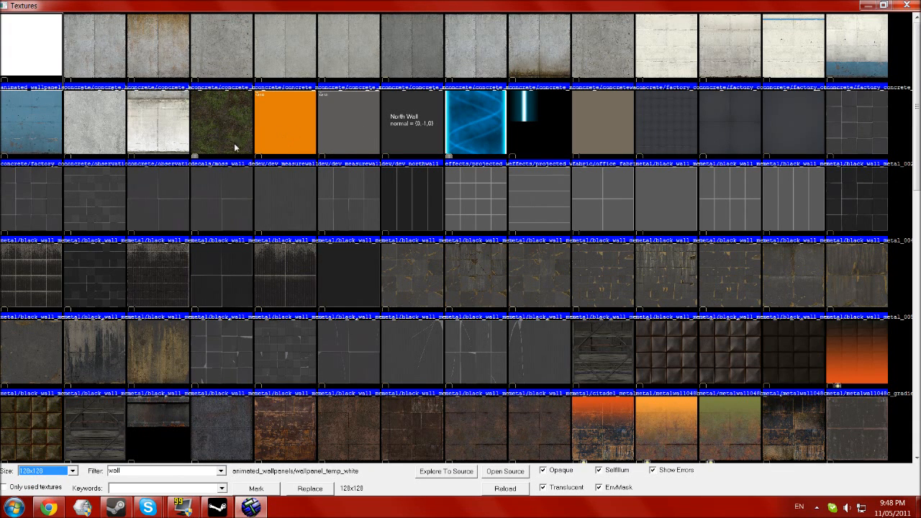
pyautogui.scroll(-3)
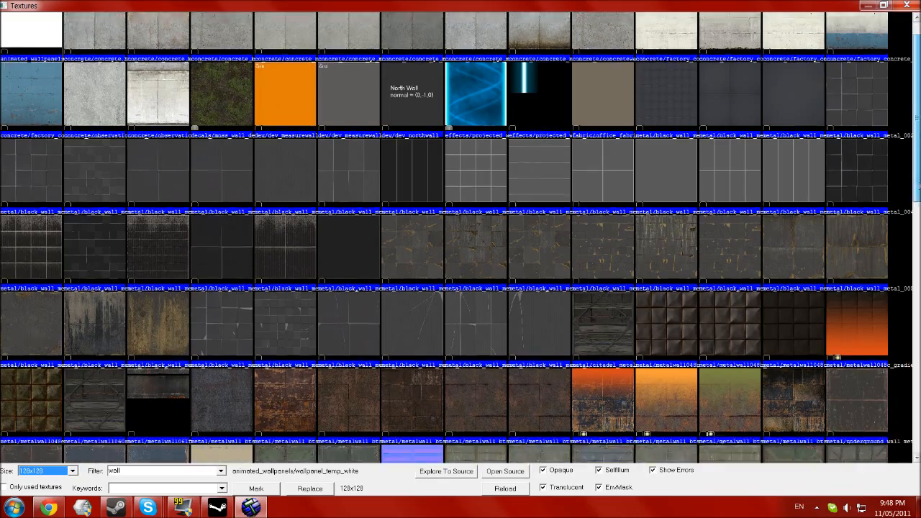
pyautogui.scroll(-3)
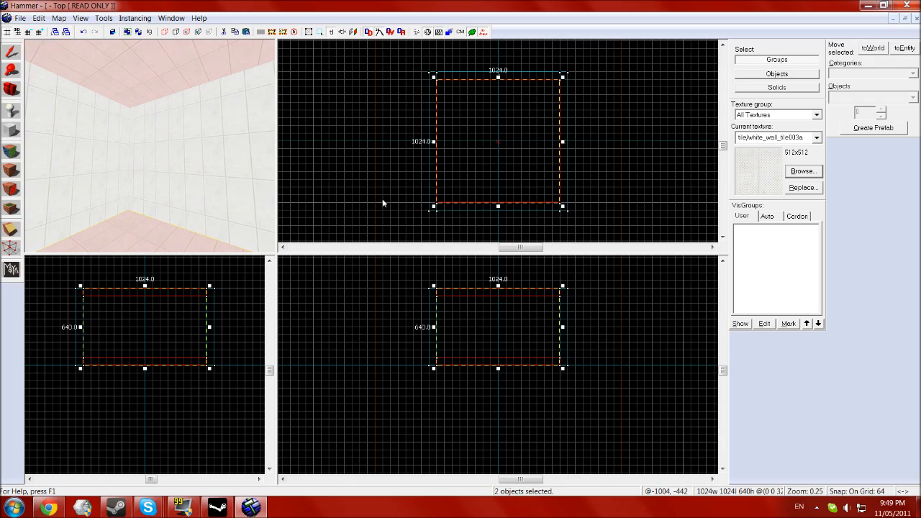
# - Reopen the texture browser and look through the filtered wall textures
pyautogui.click(803, 170)
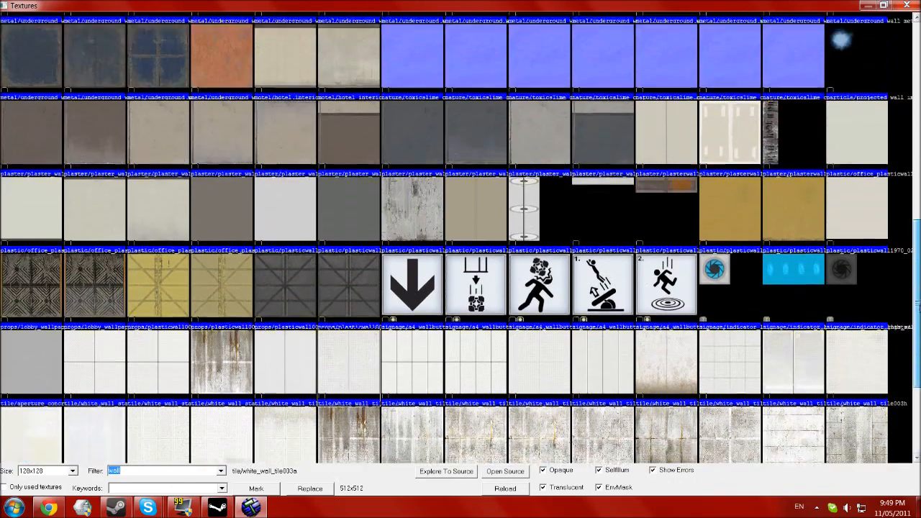
pyautogui.scroll(-3)
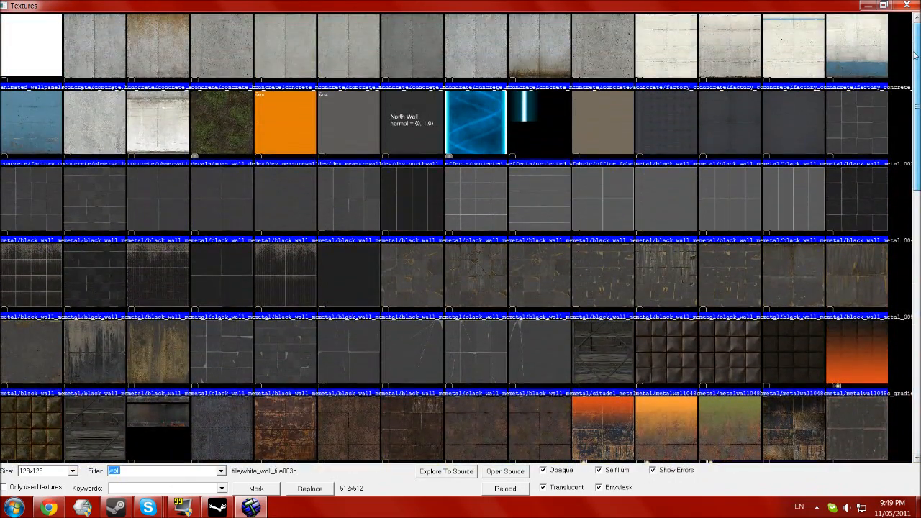
pyautogui.scroll(-3)
pyautogui.write('p')
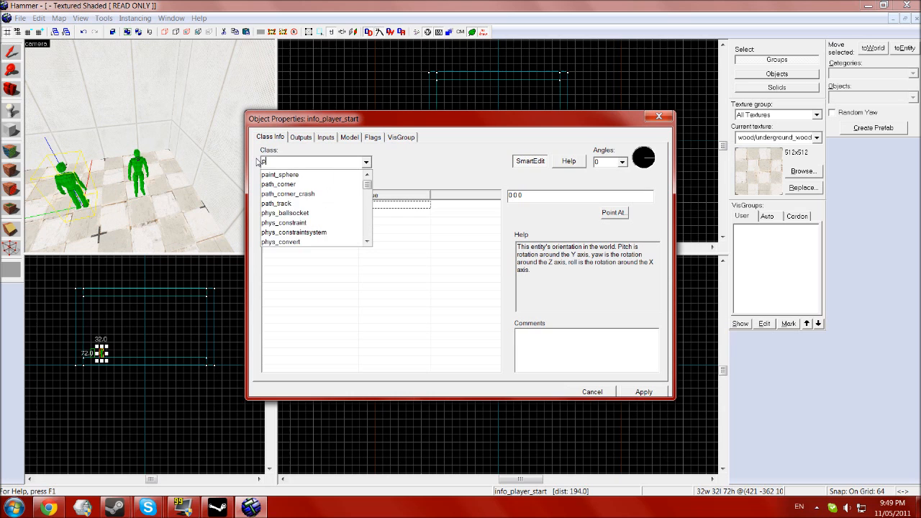
# - Set the placed entity's class to weapon_portalgun and confirm its properties
pyautogui.write('ortalgun')
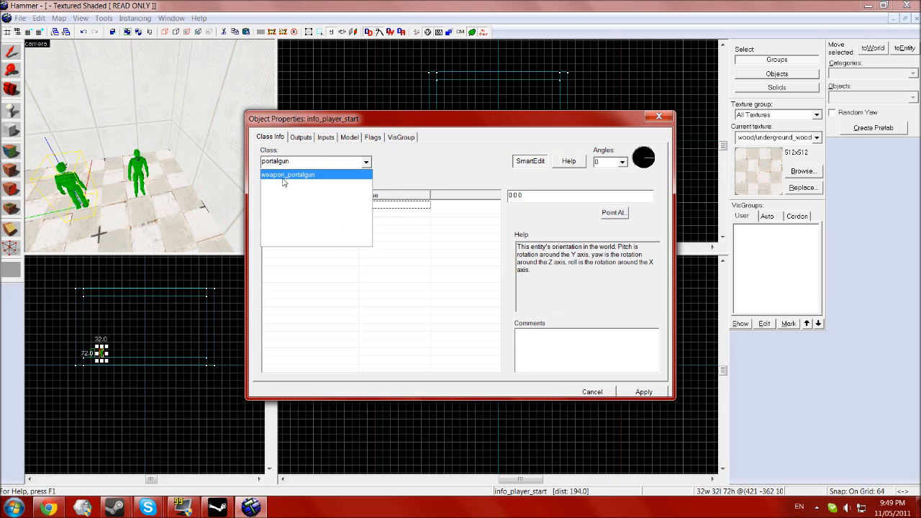
pyautogui.click(287, 174)
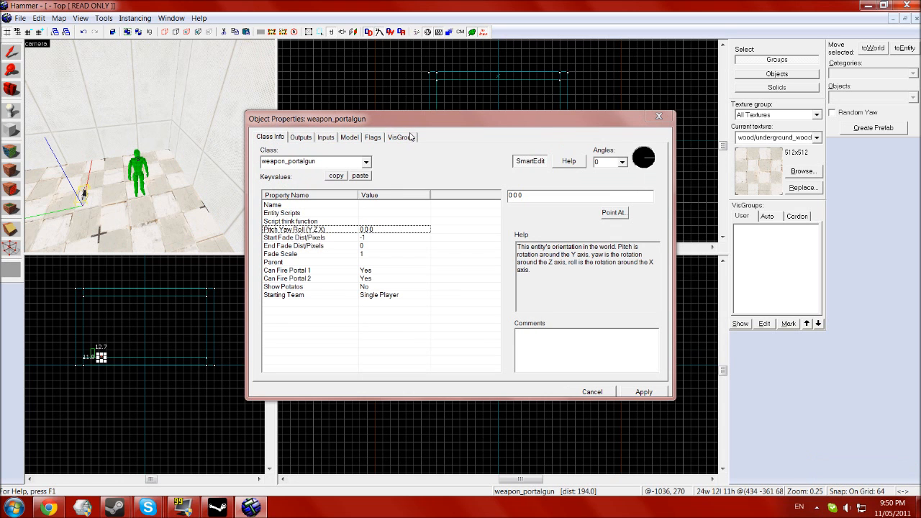
pyautogui.click(591, 391)
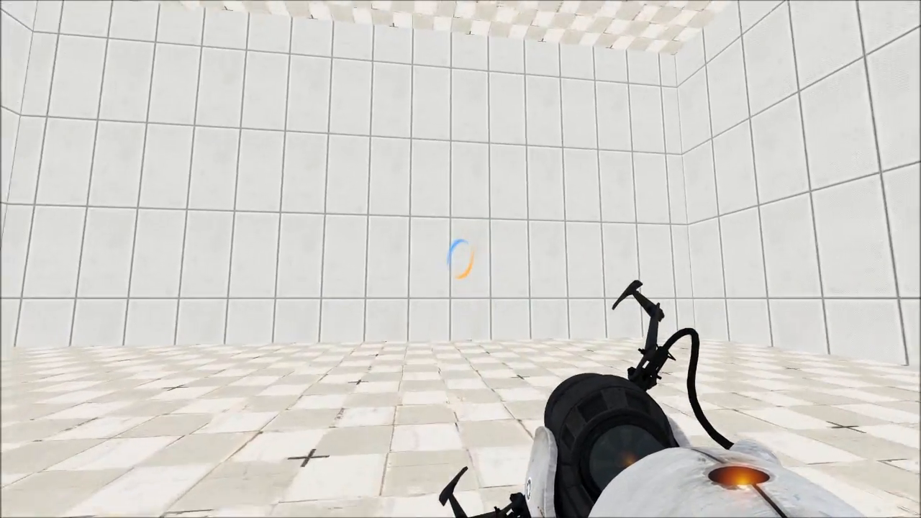
pyautogui.moveTo(460, 259)
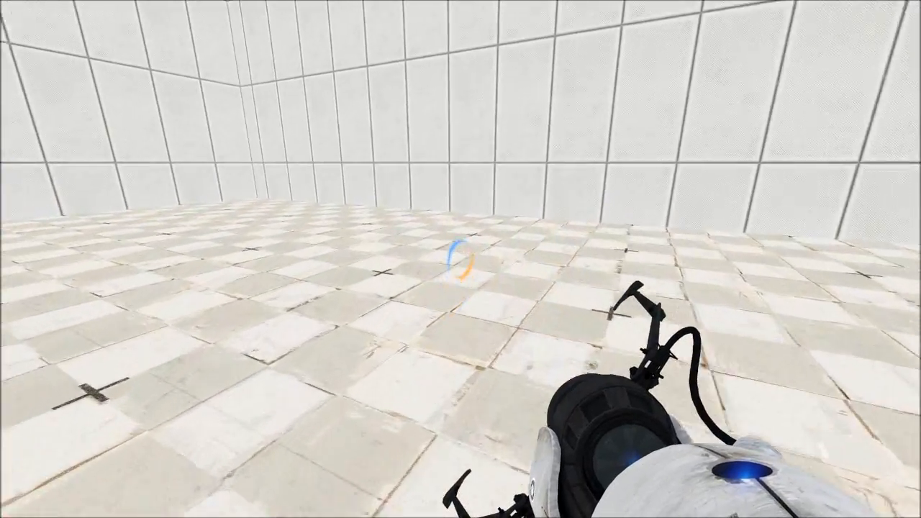
# - Return to the Hammer map view after testing the chamber in Portal 2
pyautogui.click(461, 259)
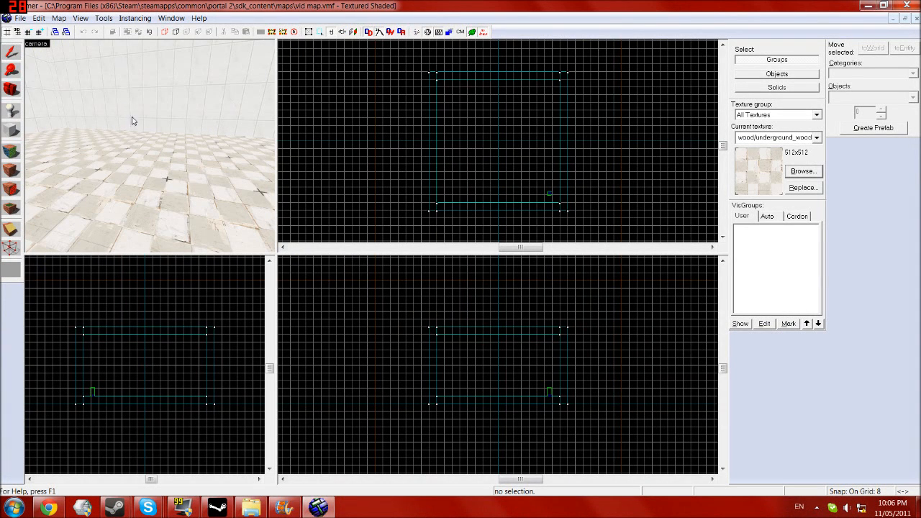
# - Place a prop_testchamber_door entity in the room and name it 'door'
pyautogui.click(11, 112)
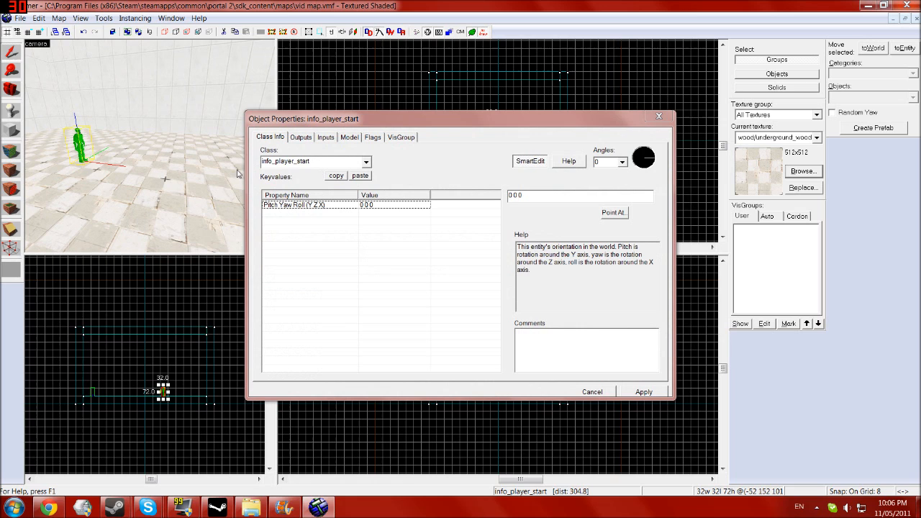
pyautogui.click(314, 161)
pyautogui.write('door')
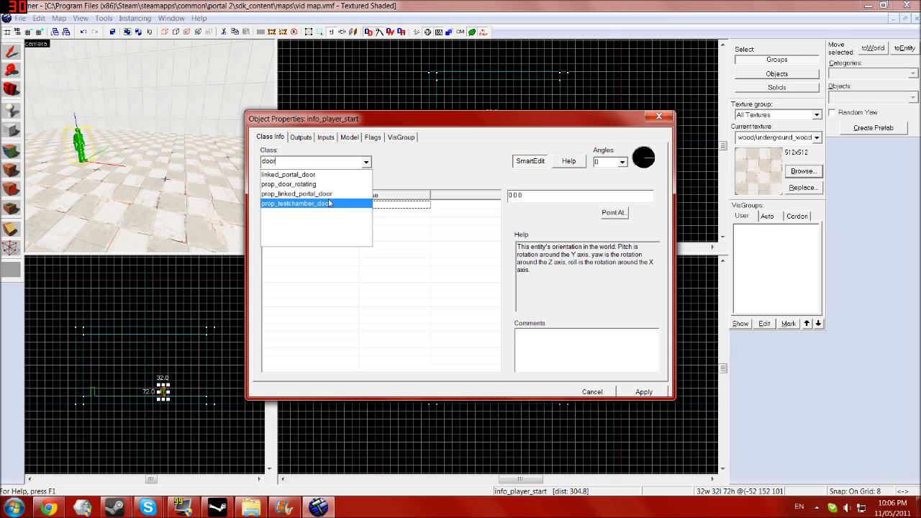
pyautogui.click(295, 203)
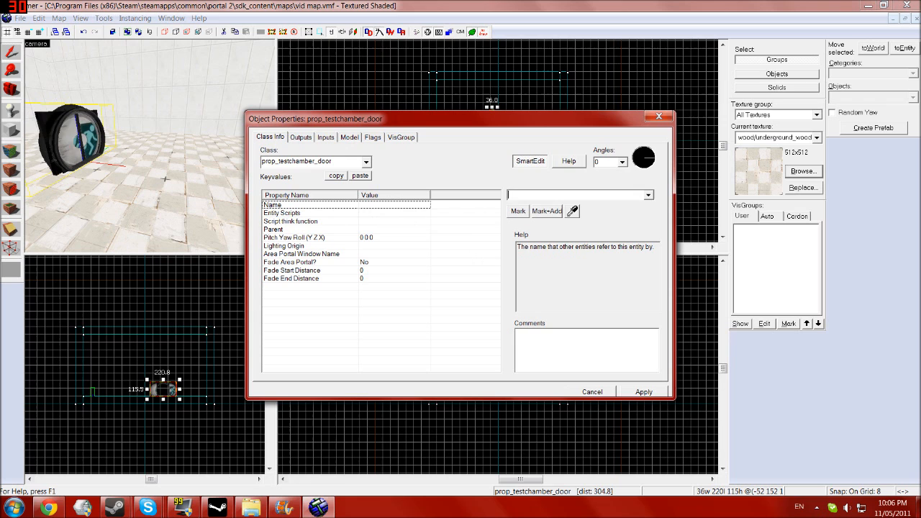
pyautogui.write('door')
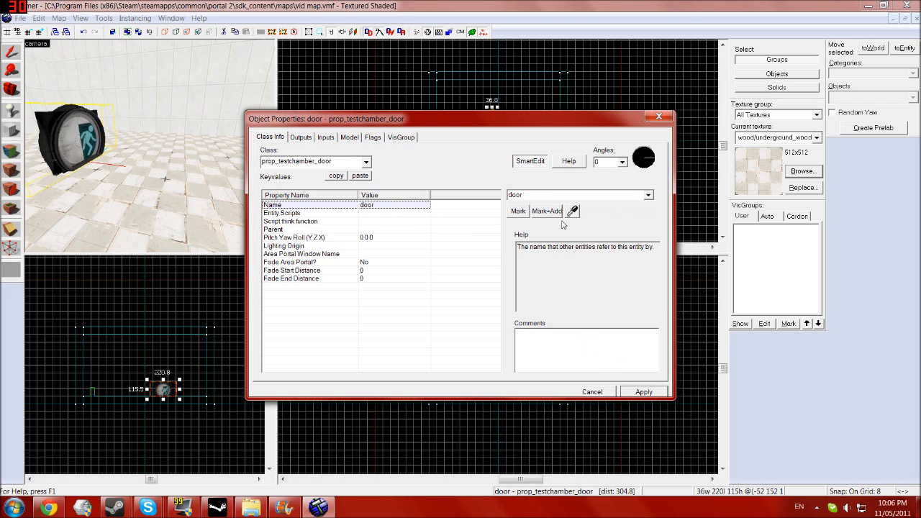
pyautogui.click(591, 391)
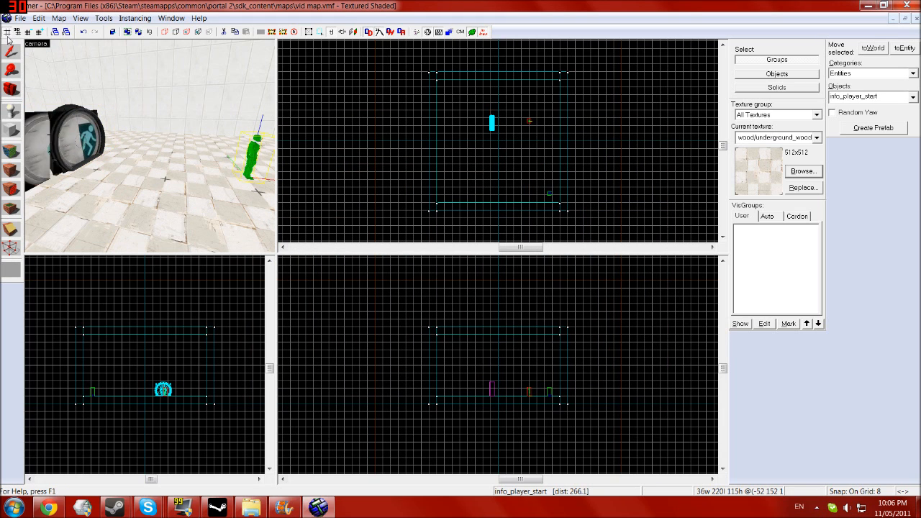
# - Place a new entity in the room and make it a prop_floor_button
pyautogui.doubleClick(163, 388)
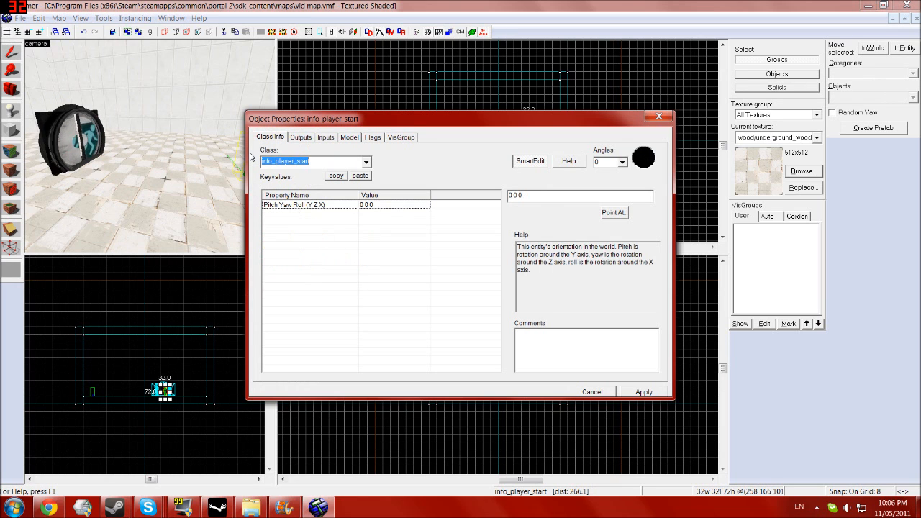
pyautogui.write('button')
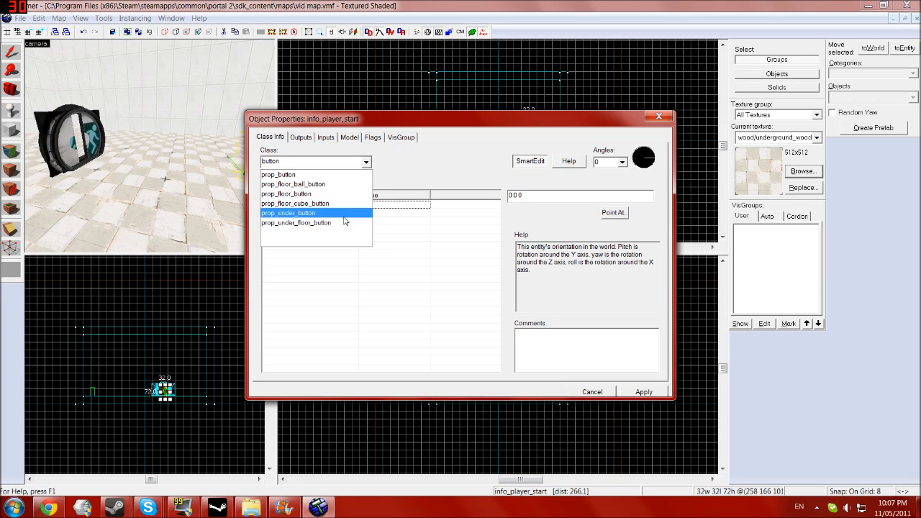
pyautogui.click(296, 222)
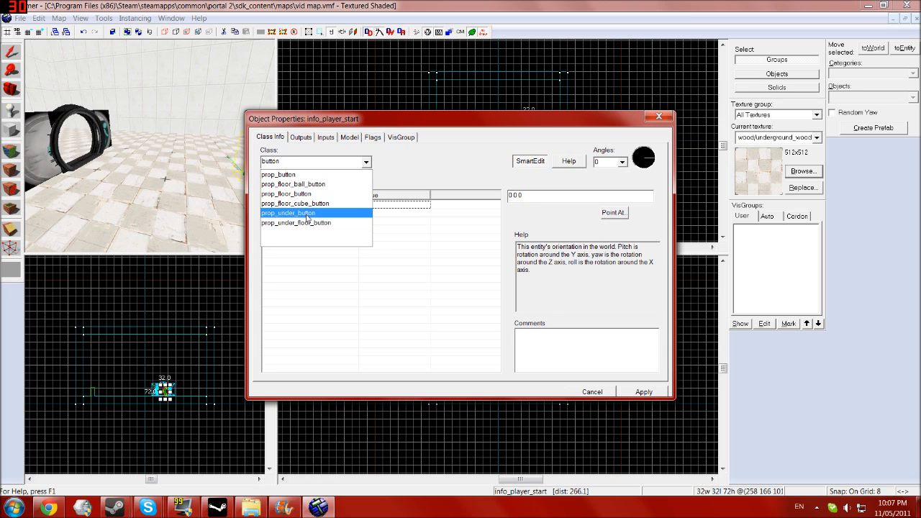
pyautogui.click(295, 204)
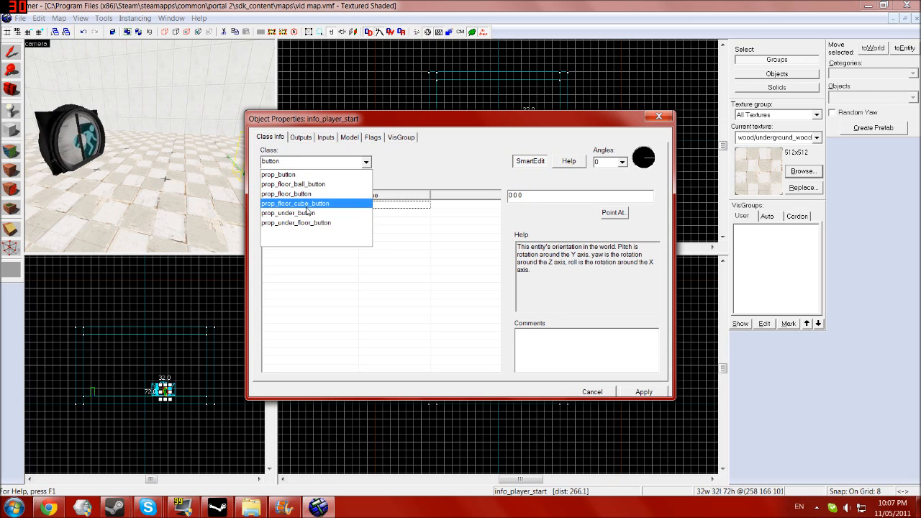
pyautogui.click(285, 193)
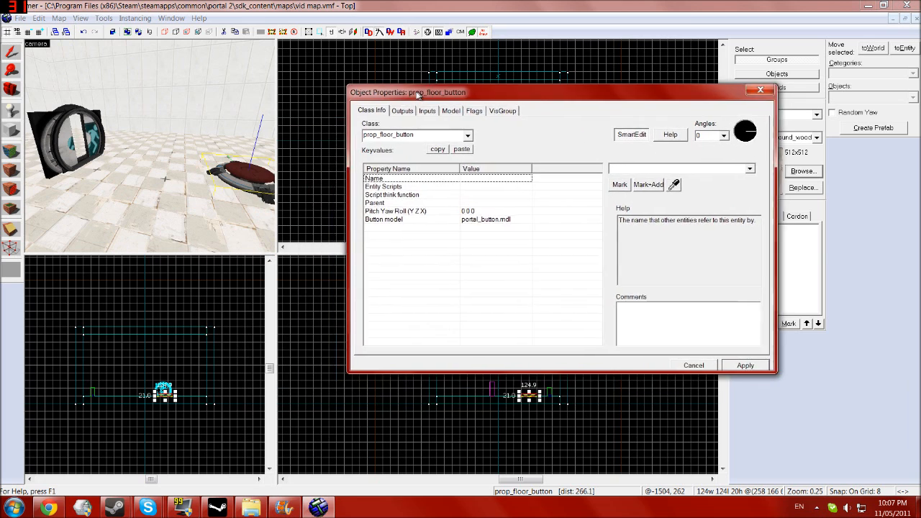
# - Name the floor button entity 'button' in its properties
pyautogui.moveTo(409, 92); pyautogui.dragTo(357, 95)
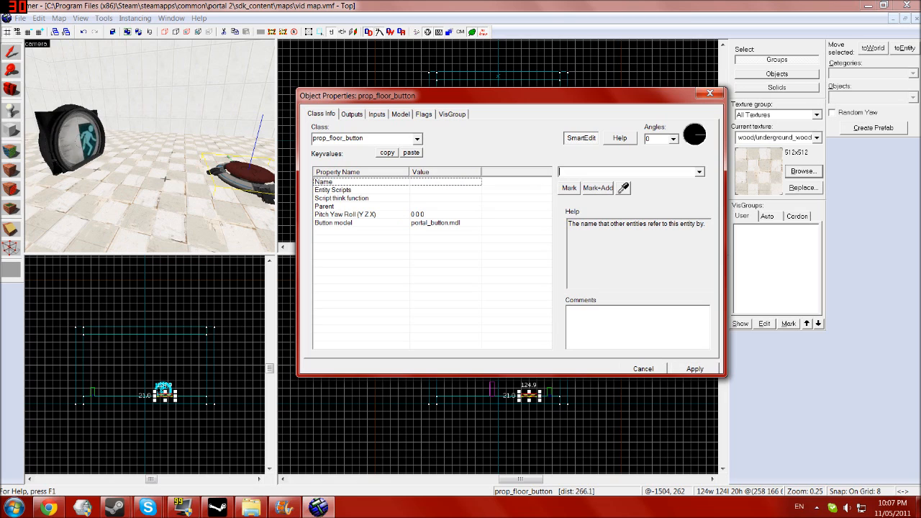
pyautogui.write('button')
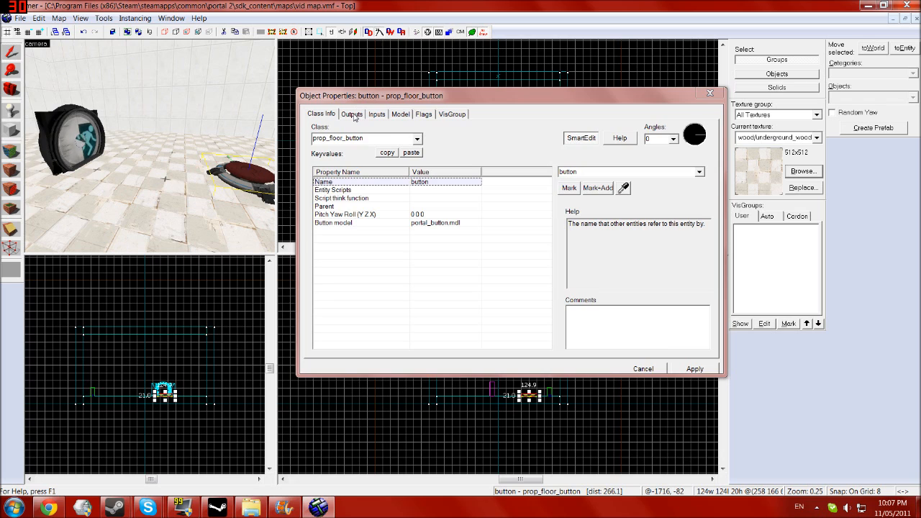
# - Add an OnPressed output on the button that tells 'door' to Open
pyautogui.click(351, 114)
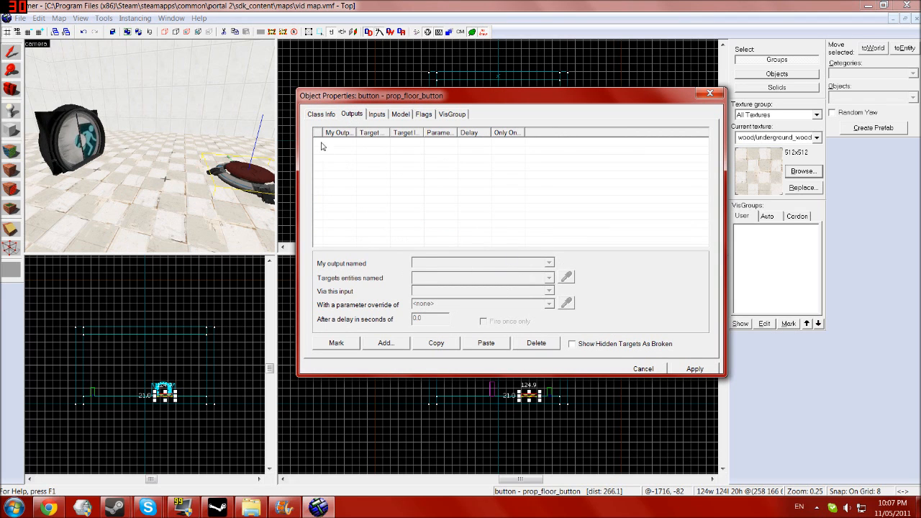
pyautogui.click(386, 342)
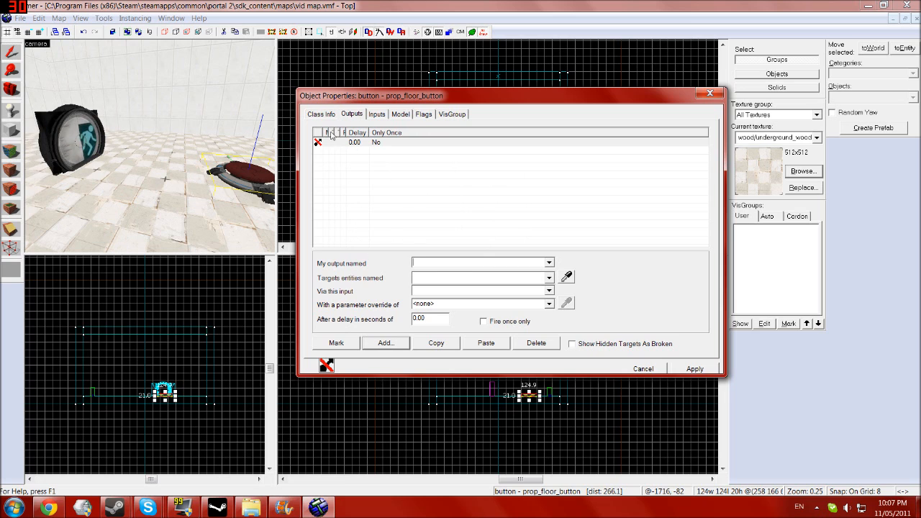
pyautogui.click(353, 142)
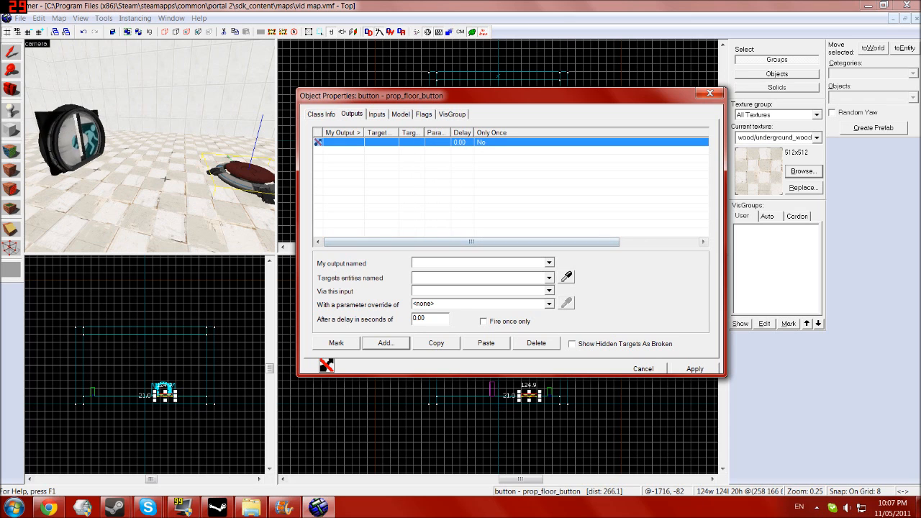
pyautogui.click(550, 262)
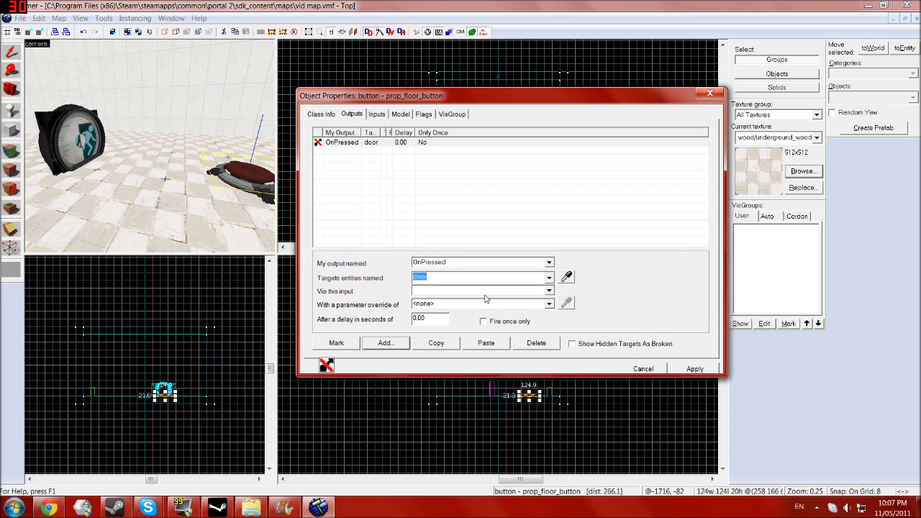
pyautogui.click(550, 291)
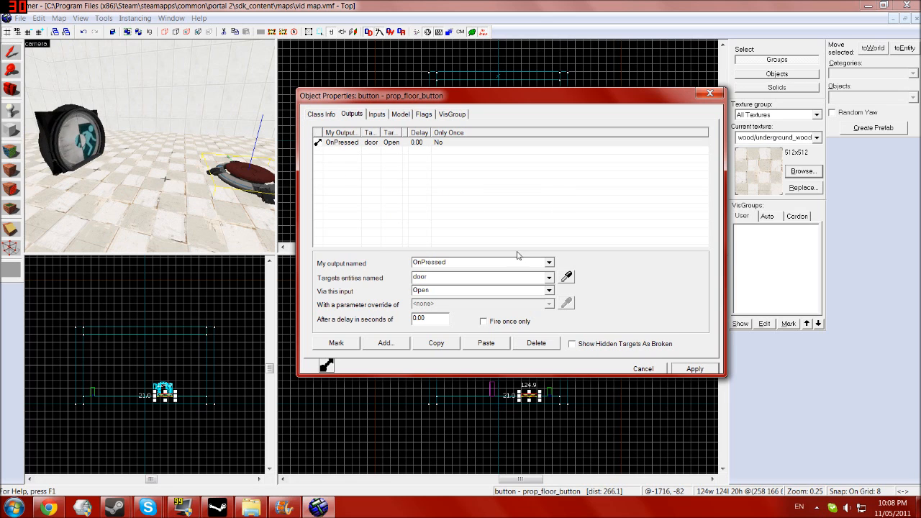
# - Add an OnUnPressed output on the button that tells 'door' to Close
pyautogui.click(386, 343)
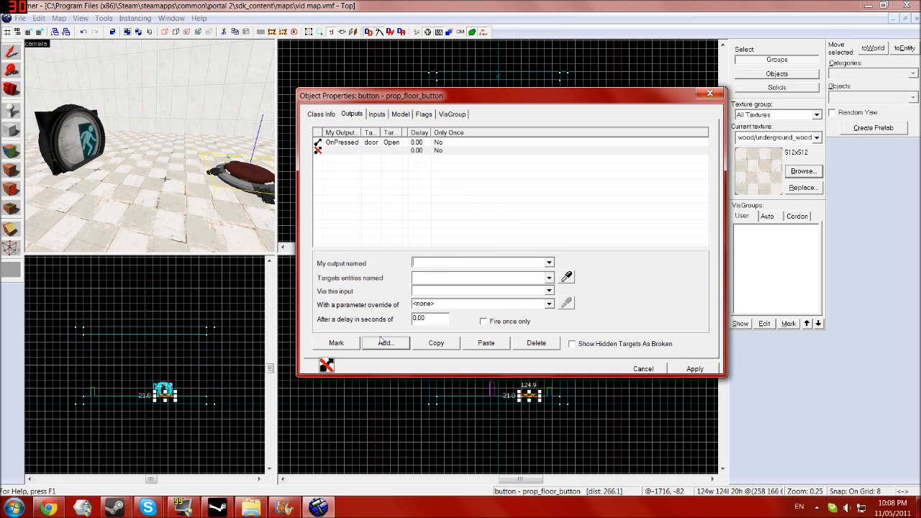
pyautogui.click(550, 262)
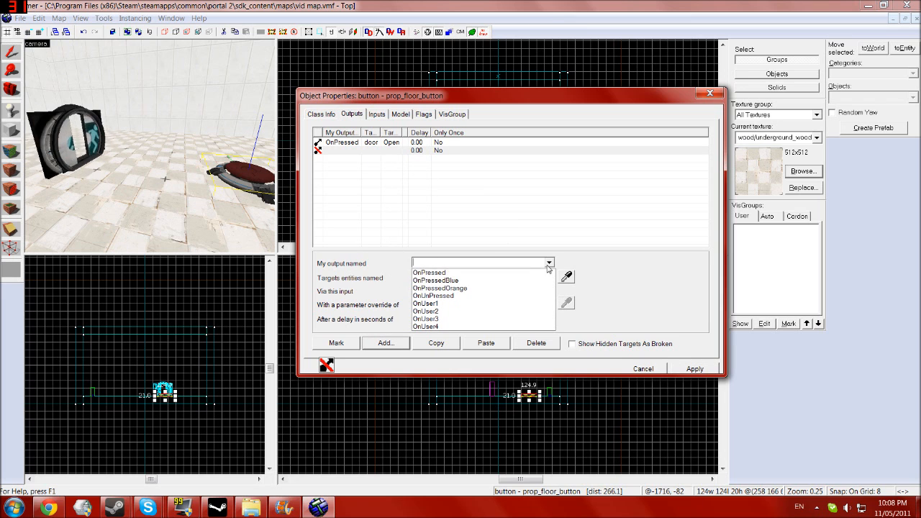
pyautogui.click(432, 296)
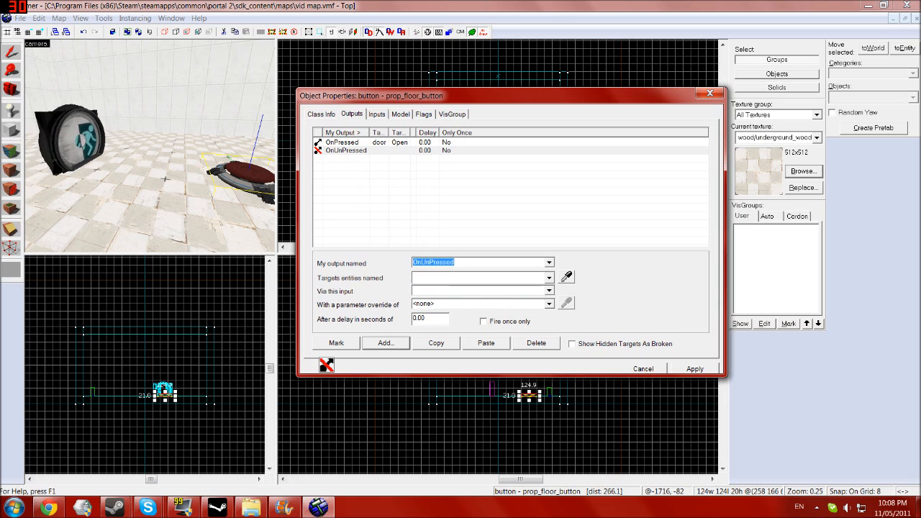
pyautogui.write('door')
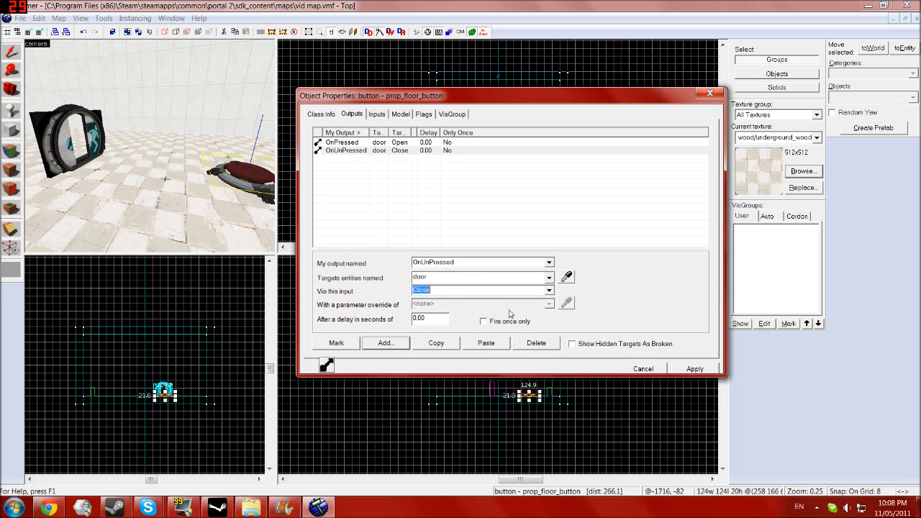
pyautogui.click(342, 142)
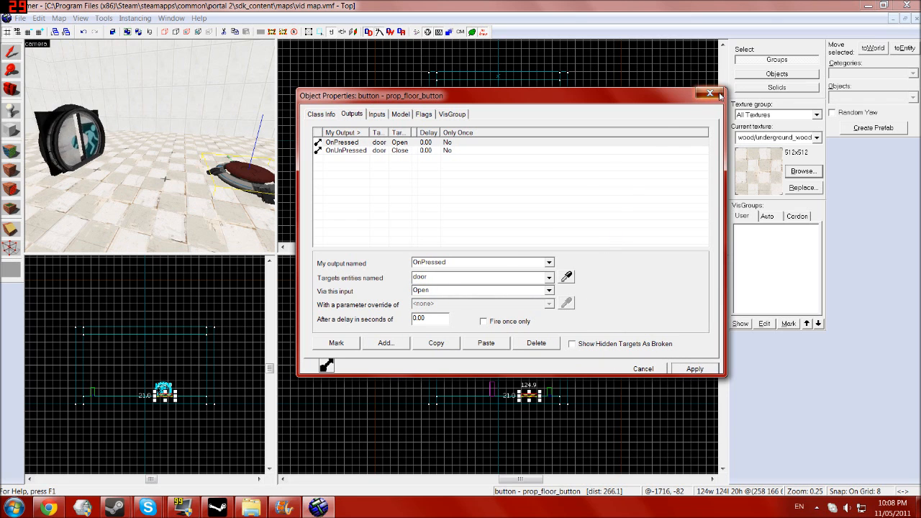
# - Apply the button's output connections and bring up the File menu
pyautogui.click(710, 93)
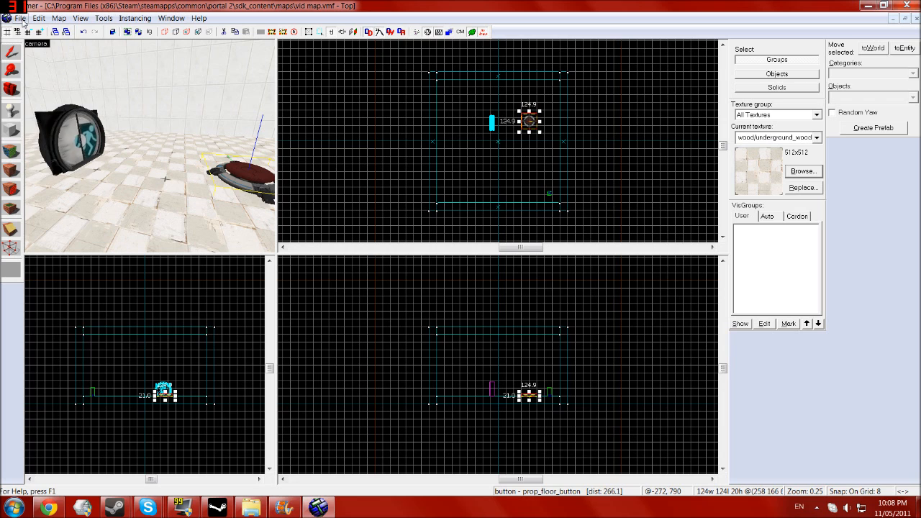
pyautogui.click(20, 17)
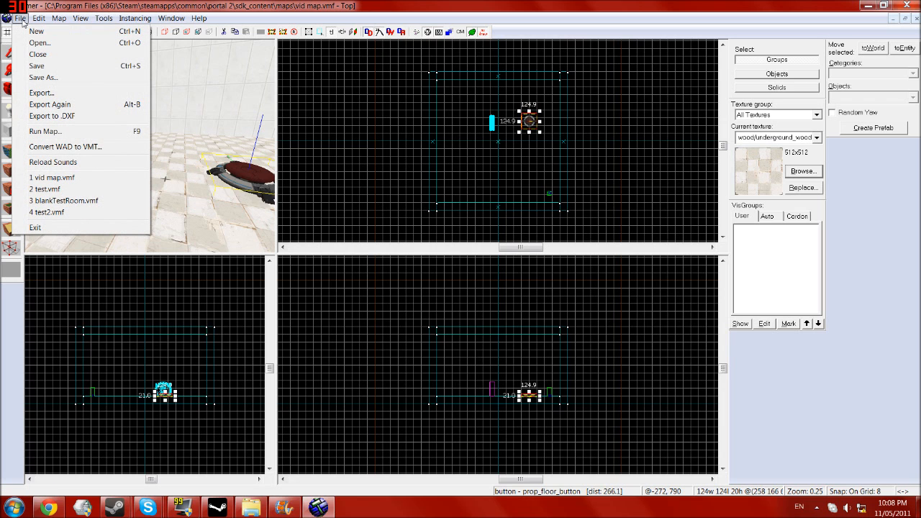